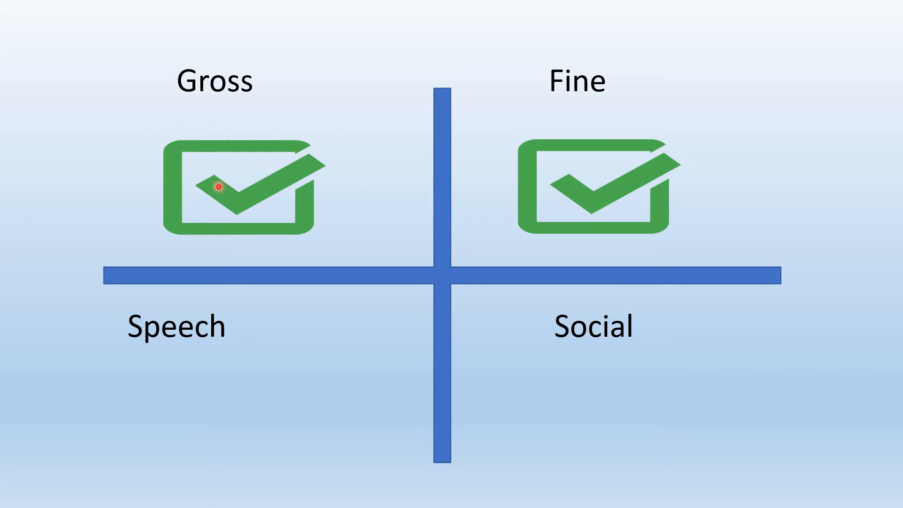
mouse_move(205, 145)
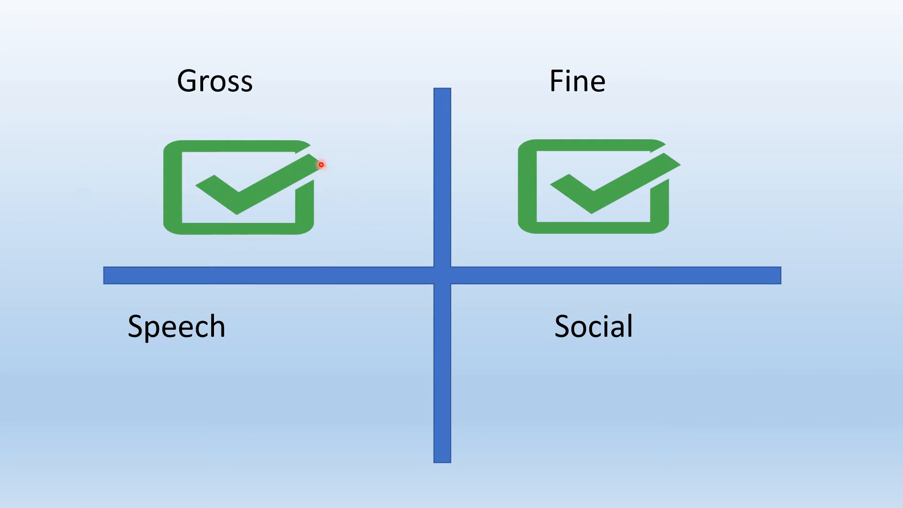
mouse_move(605, 124)
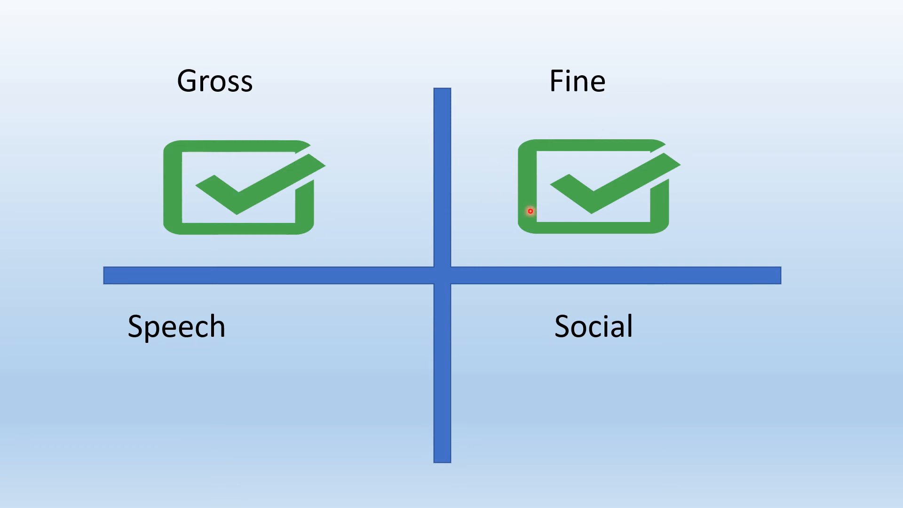
mouse_move(553, 119)
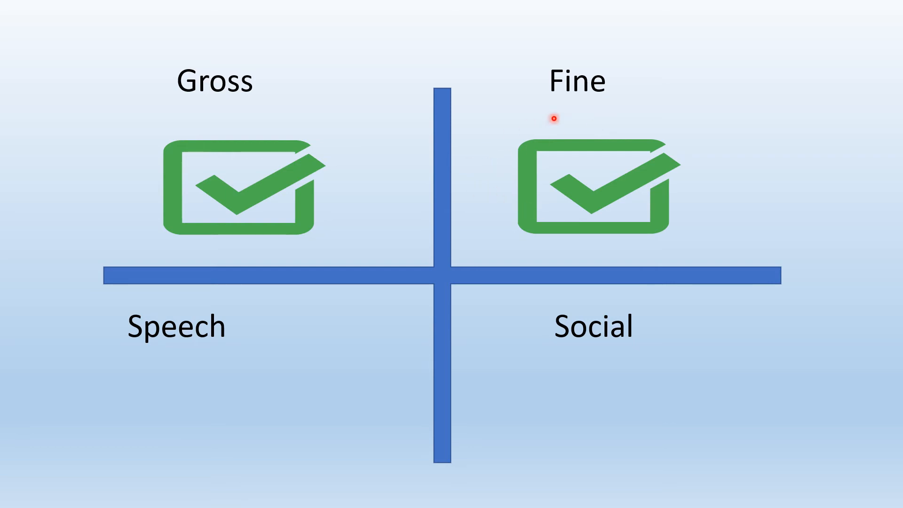
mouse_move(600, 253)
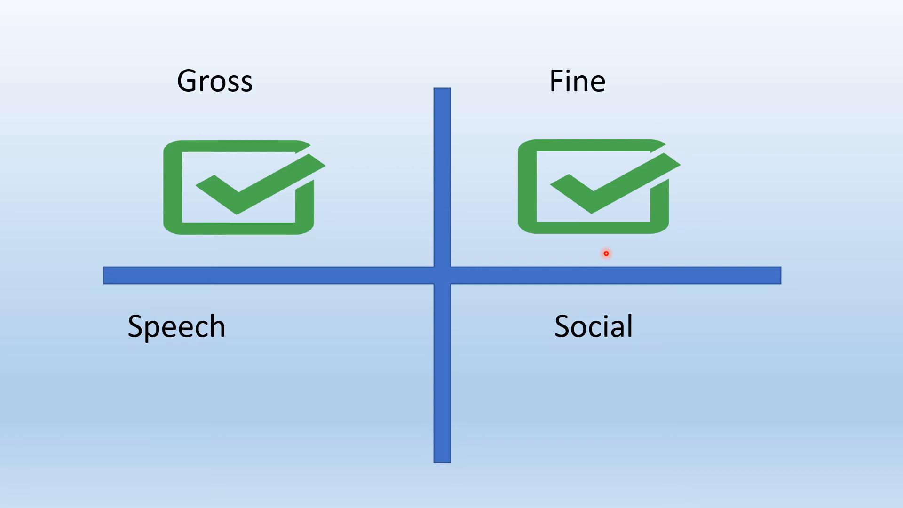
mouse_move(638, 230)
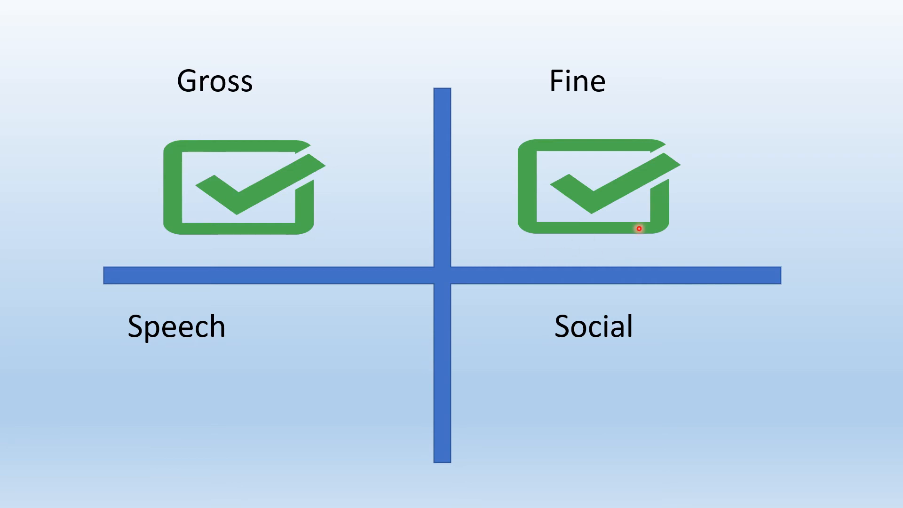
mouse_move(598, 186)
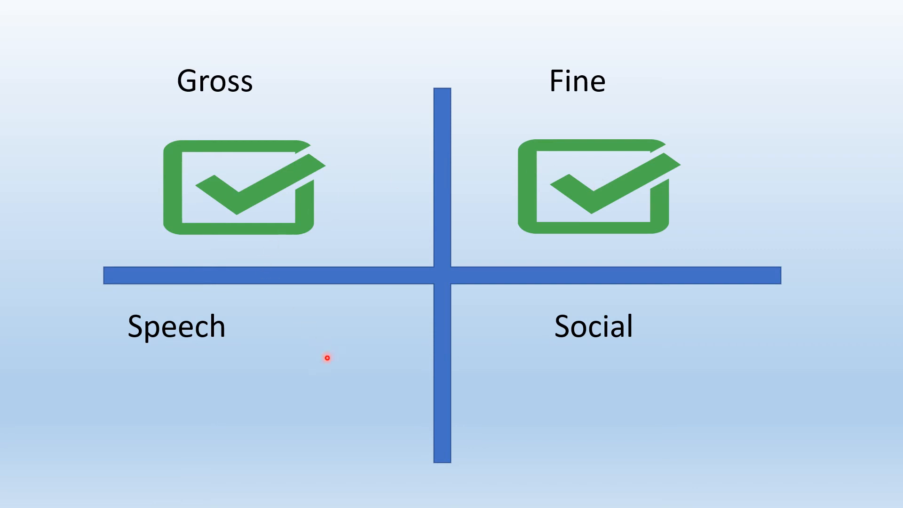
mouse_move(633, 308)
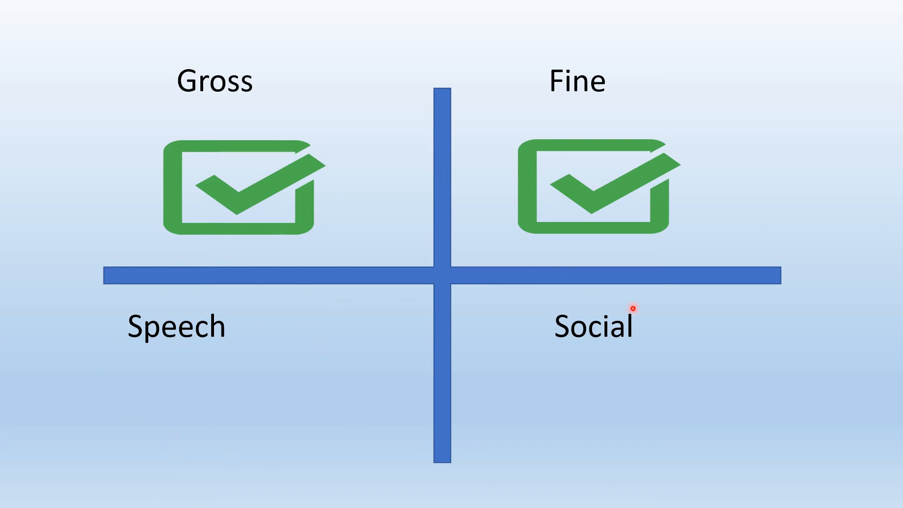
mouse_move(357, 415)
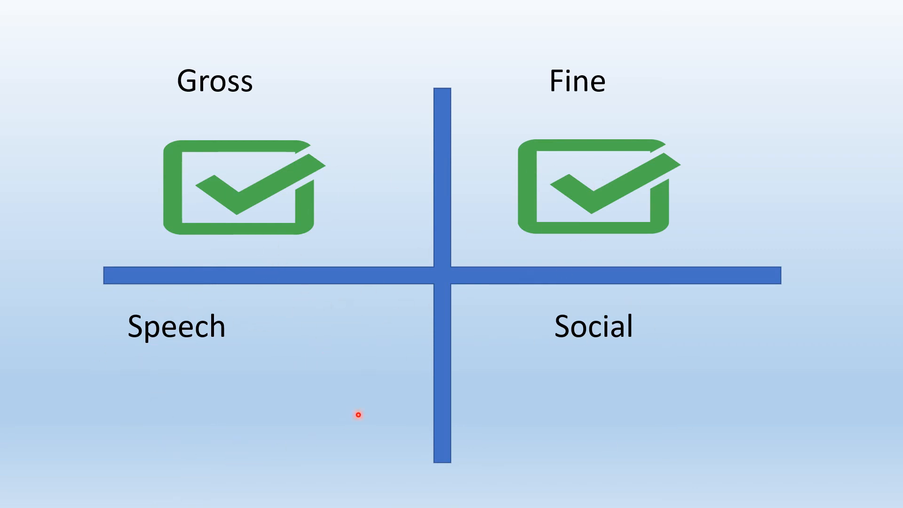
mouse_move(310, 335)
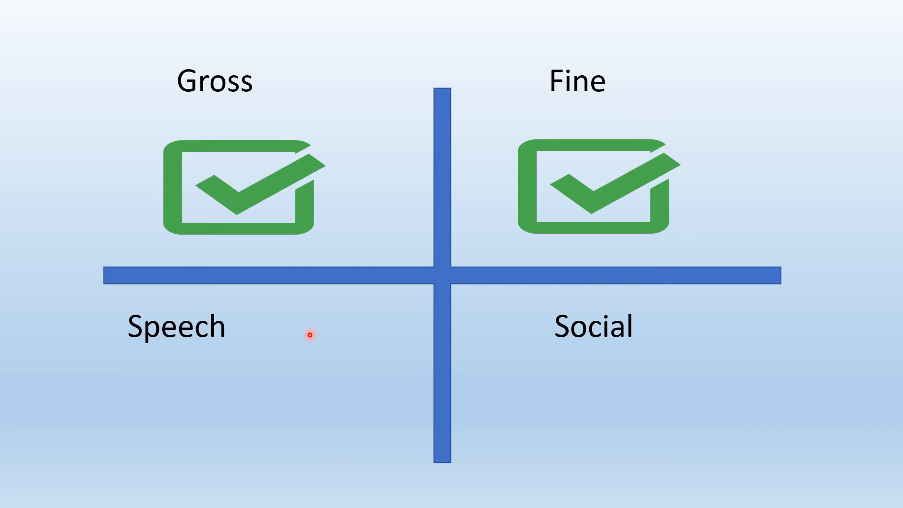
mouse_move(448, 348)
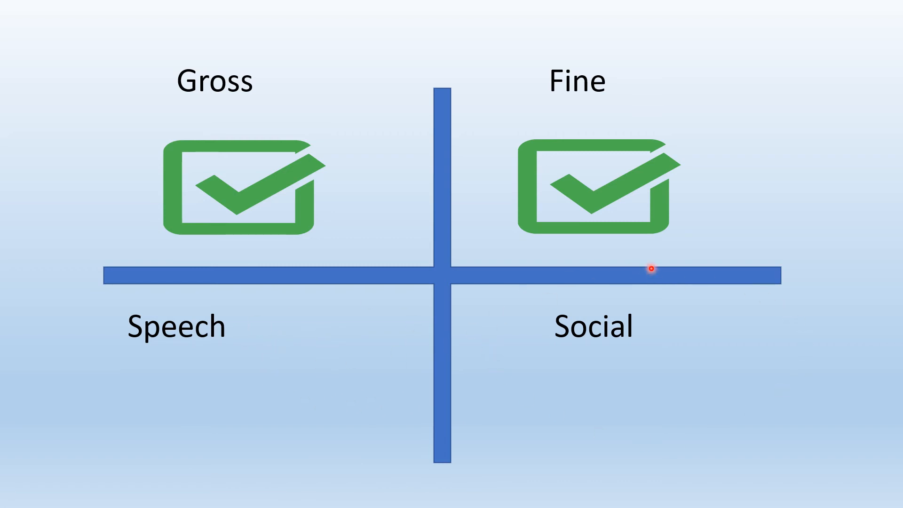
mouse_move(311, 109)
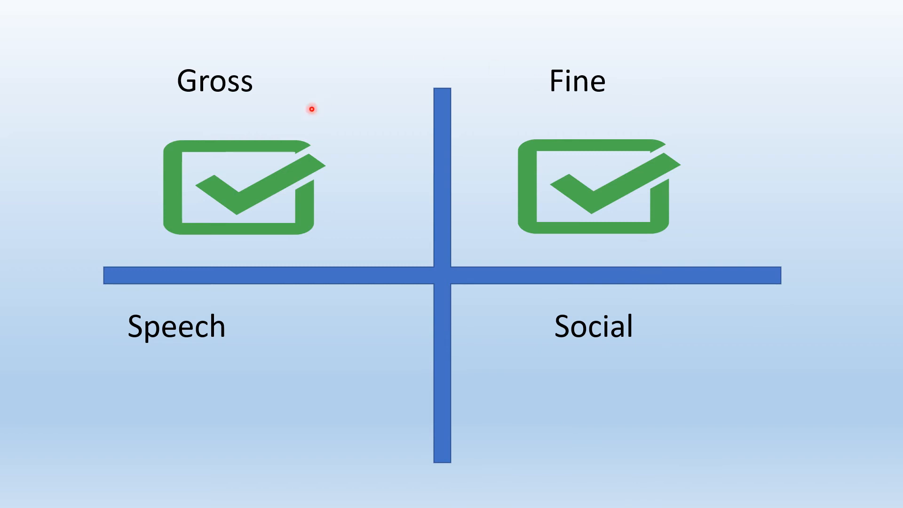
mouse_move(580, 339)
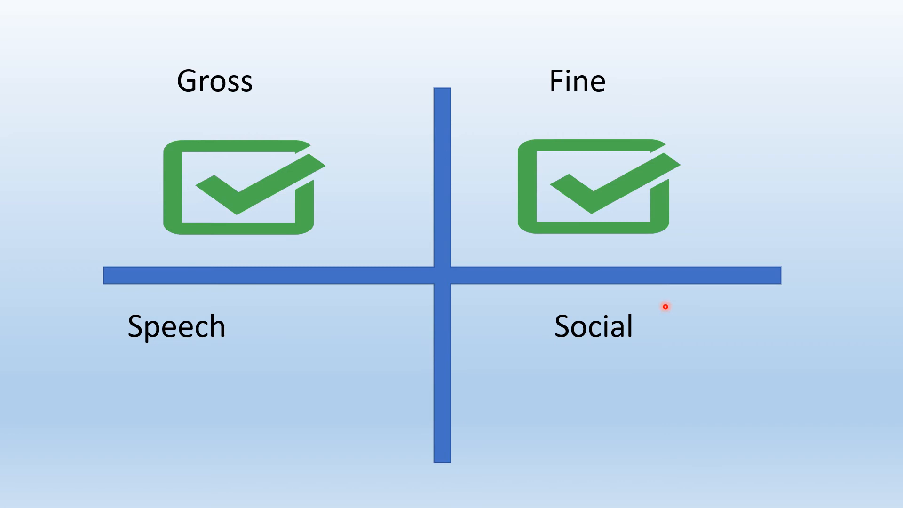
mouse_move(822, 268)
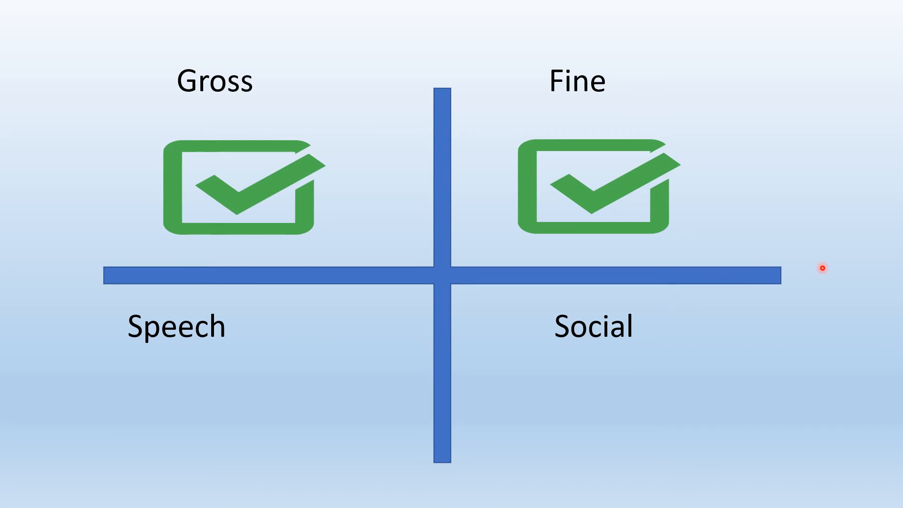
mouse_move(321, 111)
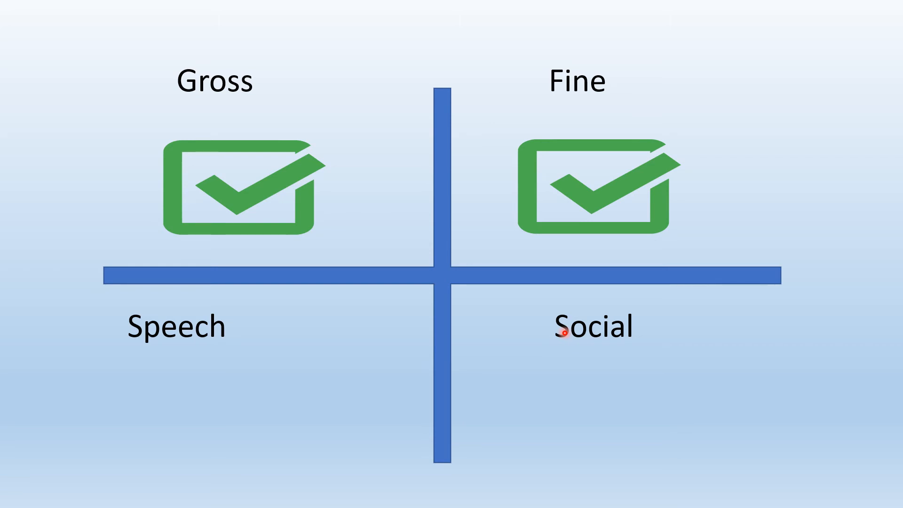
mouse_move(359, 200)
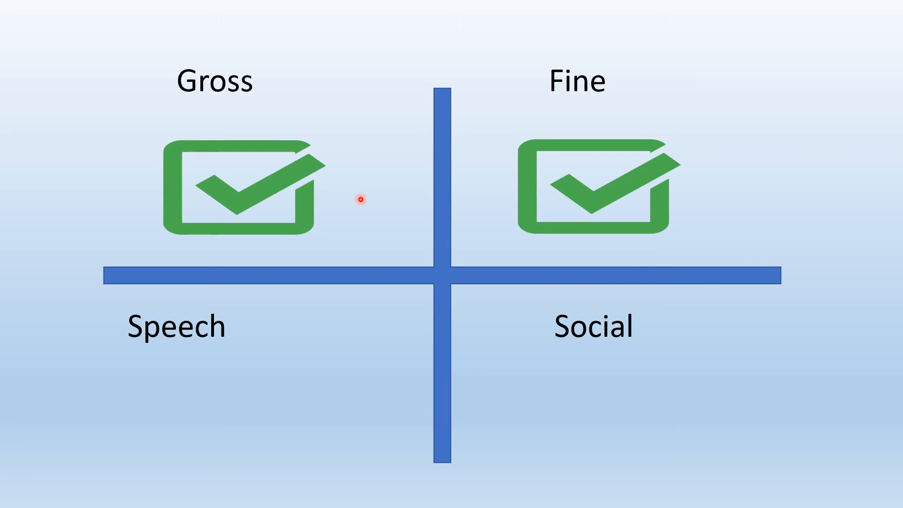
mouse_move(213, 352)
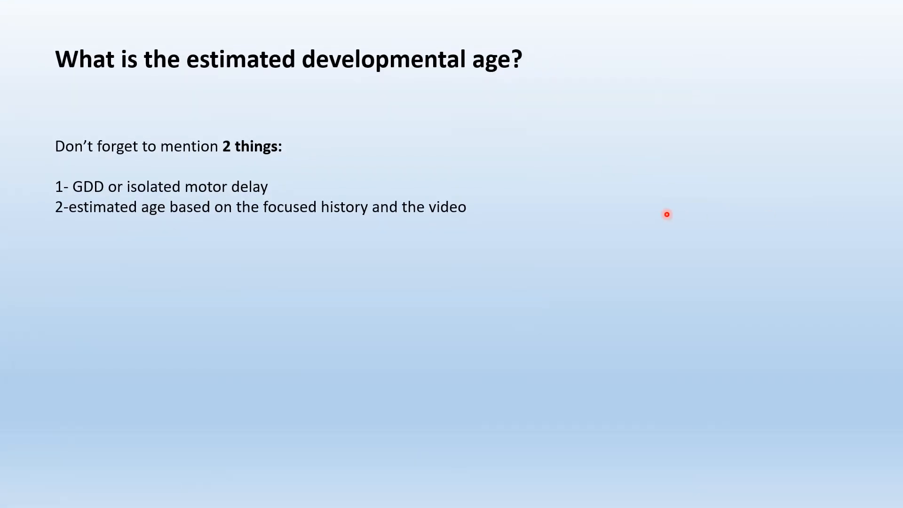
mouse_move(548, 171)
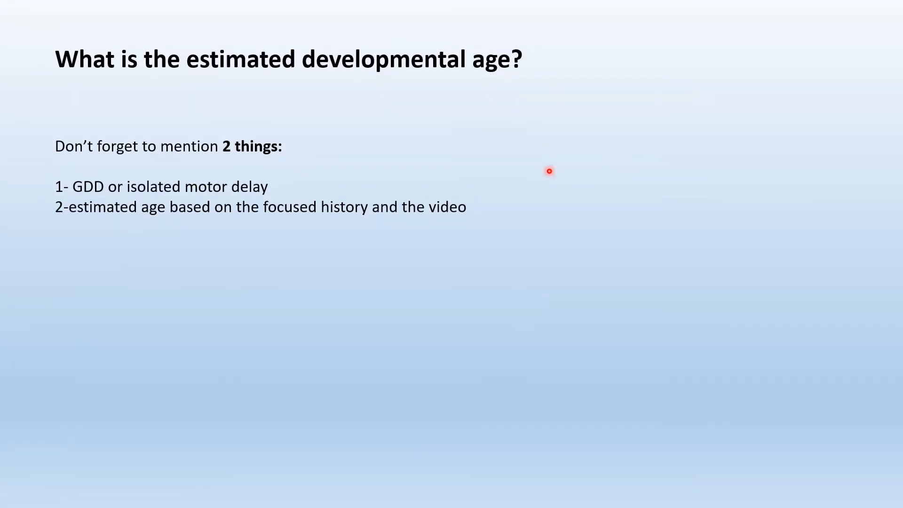
mouse_move(463, 93)
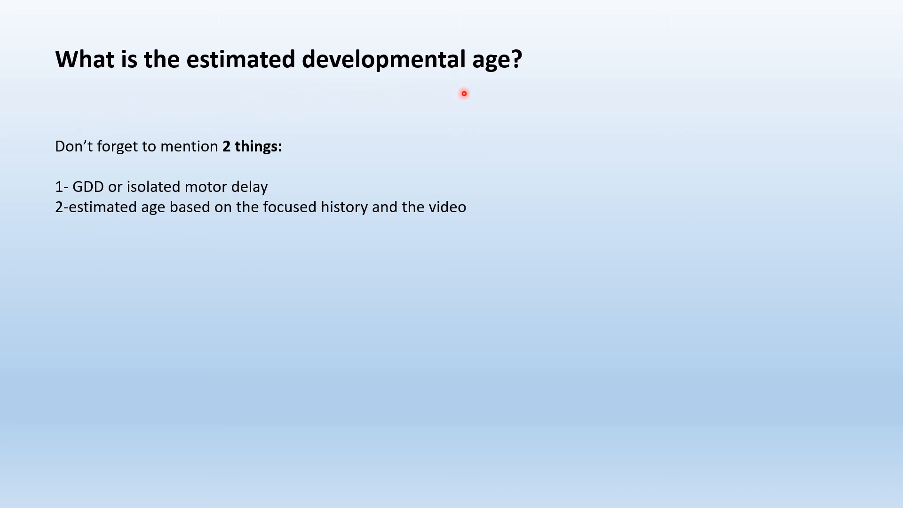
mouse_move(500, 86)
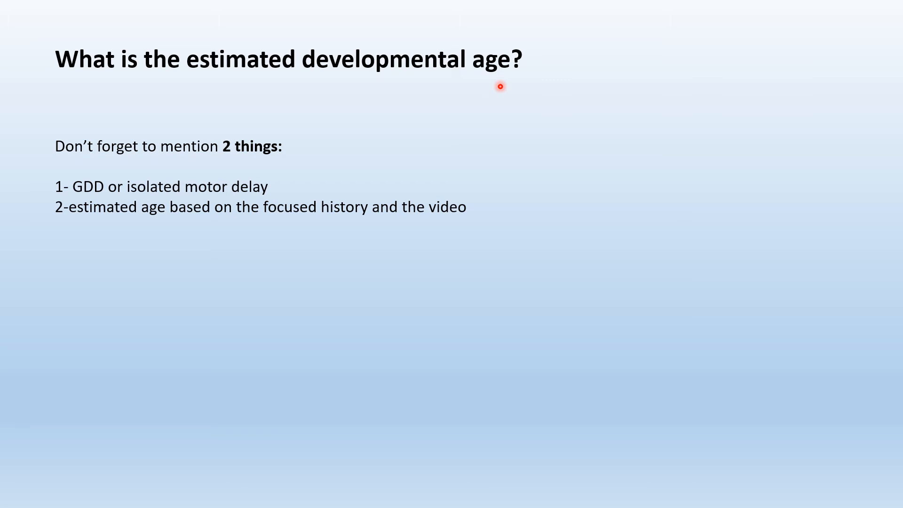
mouse_move(272, 162)
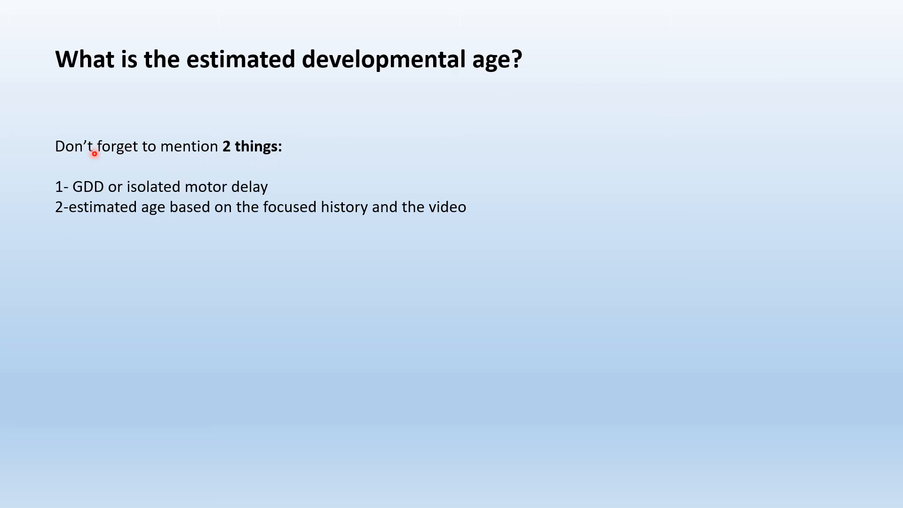
mouse_move(71, 162)
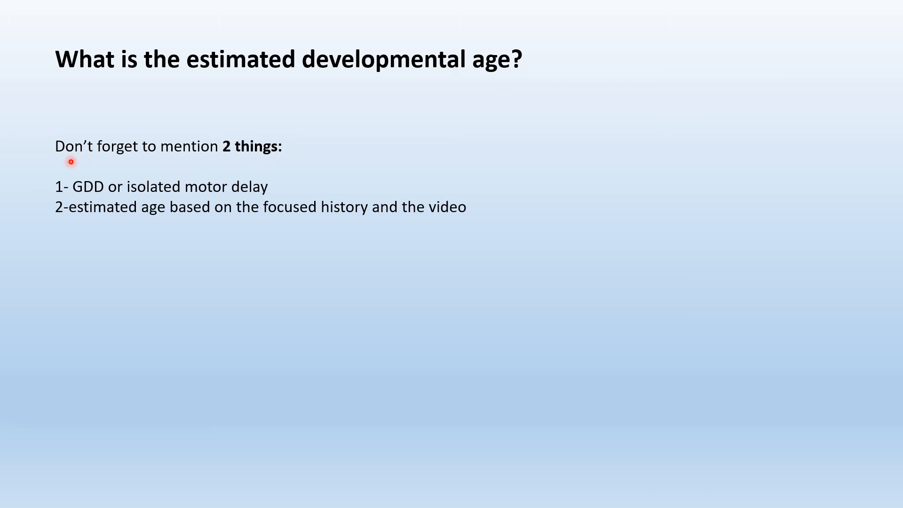
mouse_move(414, 86)
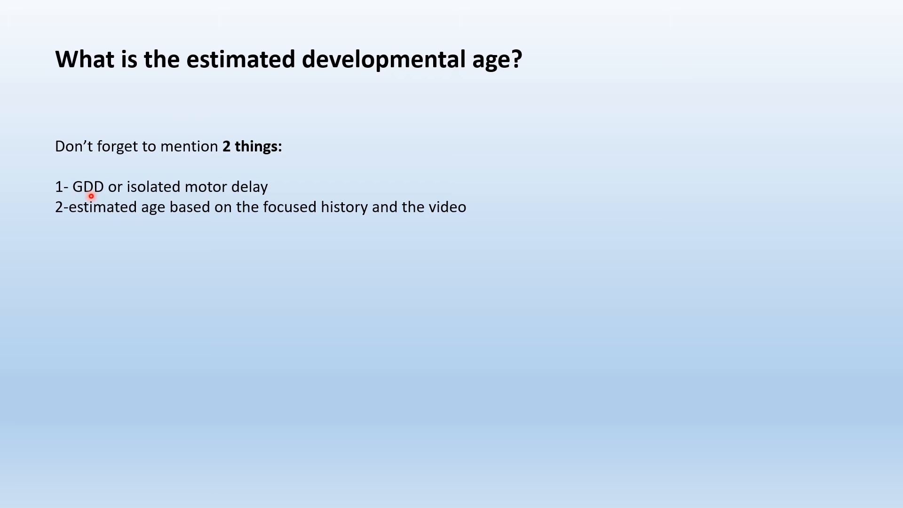
mouse_move(314, 184)
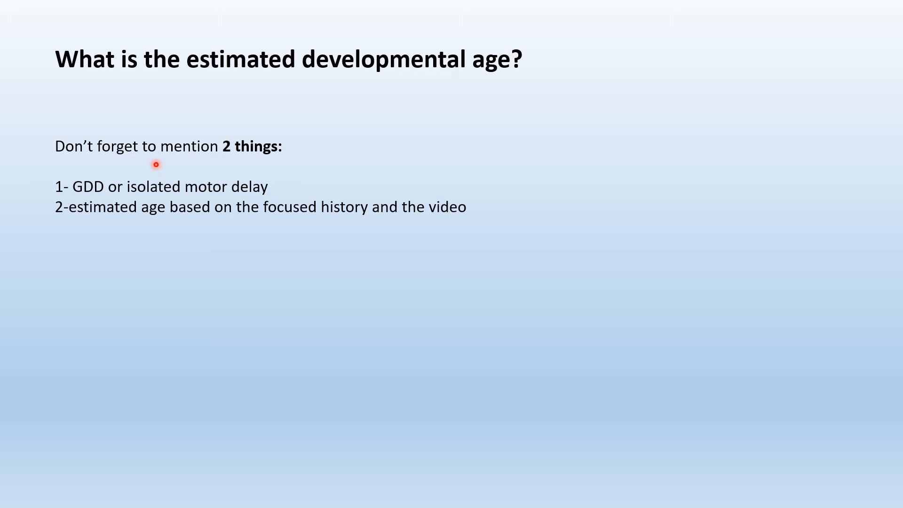
mouse_move(82, 178)
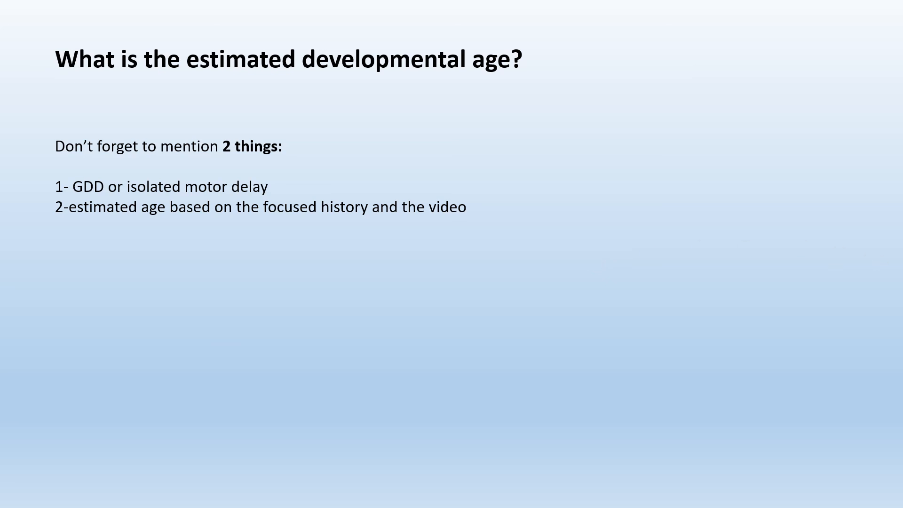
- Advance the slideshow to the consequences-of-developmental-delay slide
key("right")
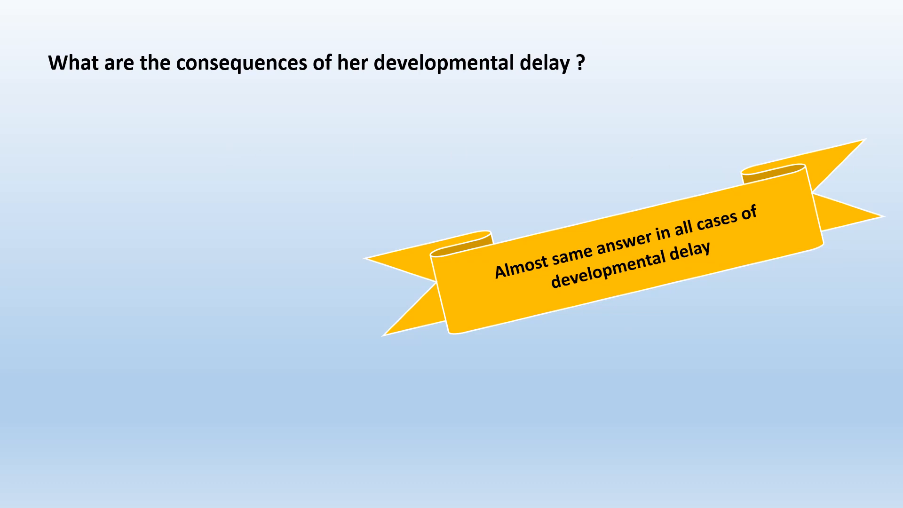
- Advance the slideshow to the 'Relevant investigations and assessment?' slide
key("Right")
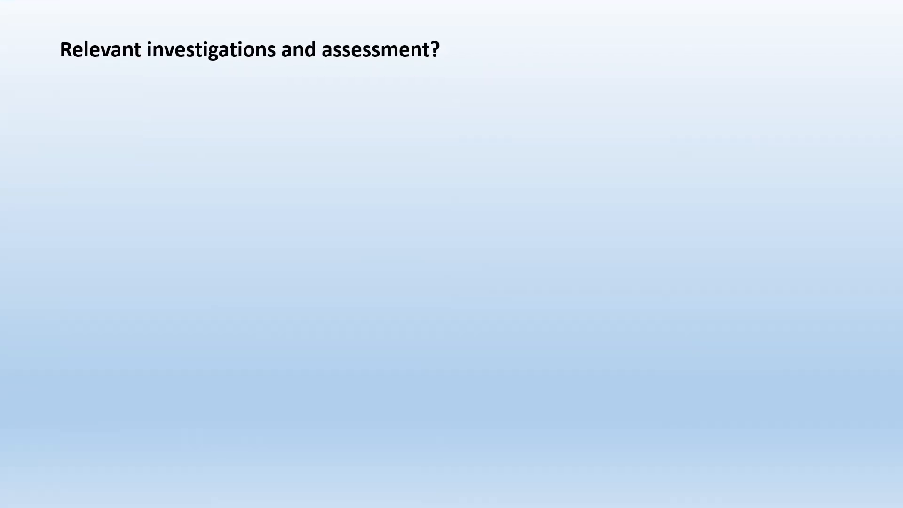